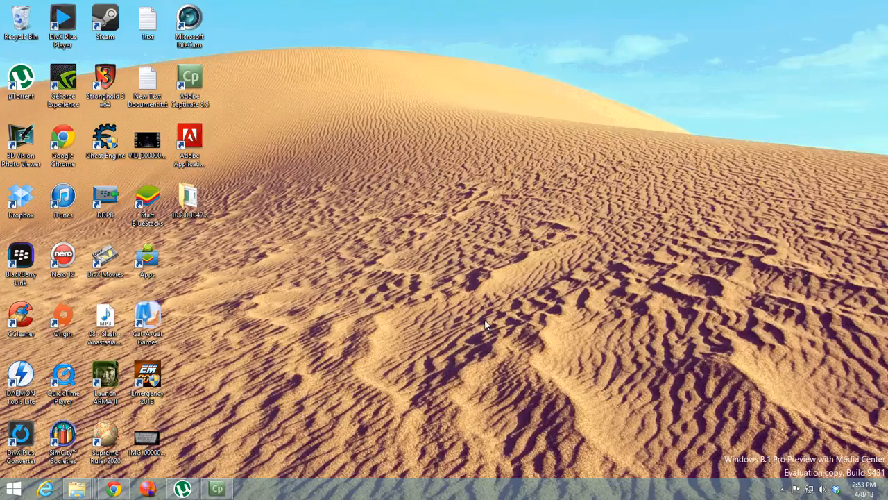
mouse_move(509, 251)
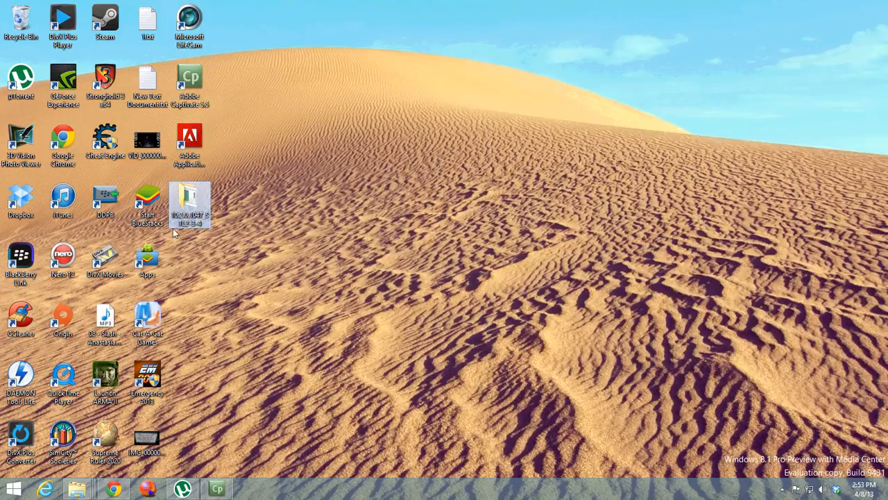
mouse_move(192, 201)
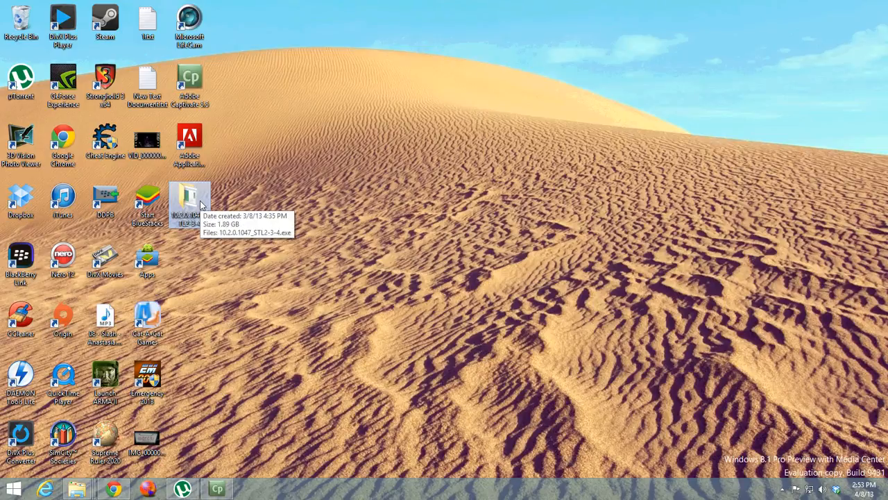
mouse_move(183, 191)
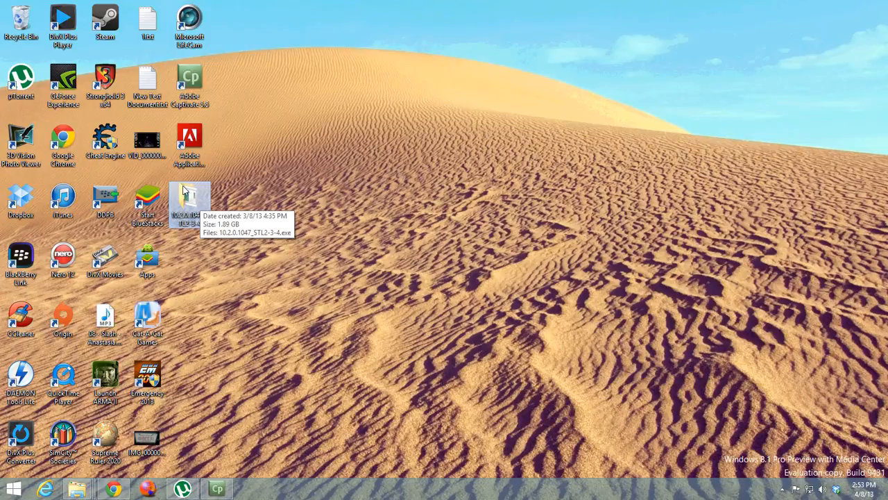
Enter the 10.2.0.1047_STL2-3-4 folder and select the autoloader .exe inside.
double_click(189, 201)
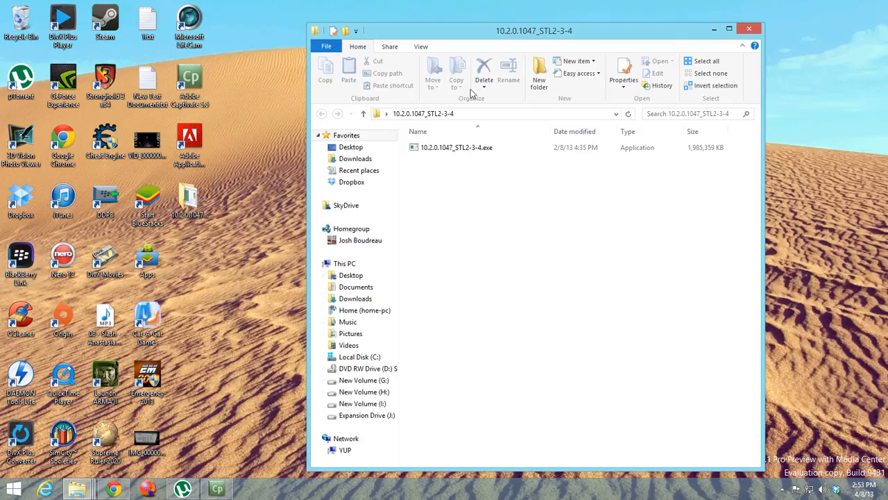
left_click(456, 147)
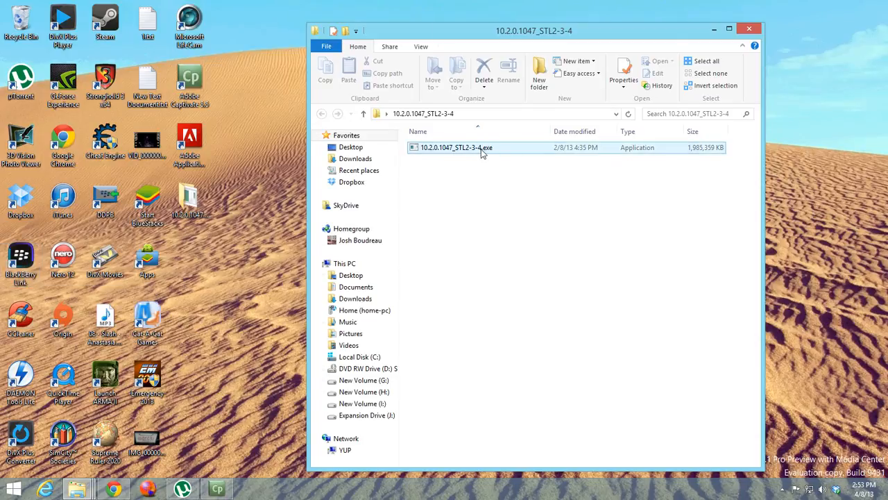
Launch 10.2.0.1047_STL2-3-4.exe so the Auto-Programmer console reports connecting to Bootrom.
double_click(456, 147)
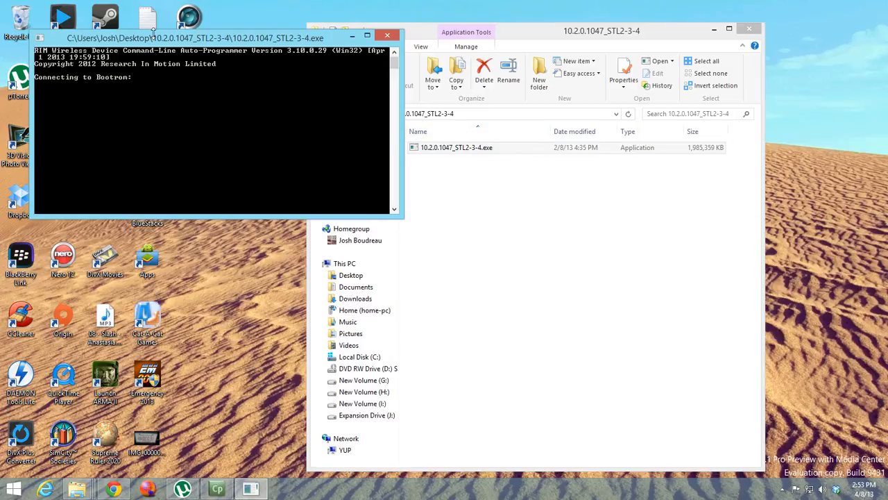
left_click_drag(194, 38, 188, 19)
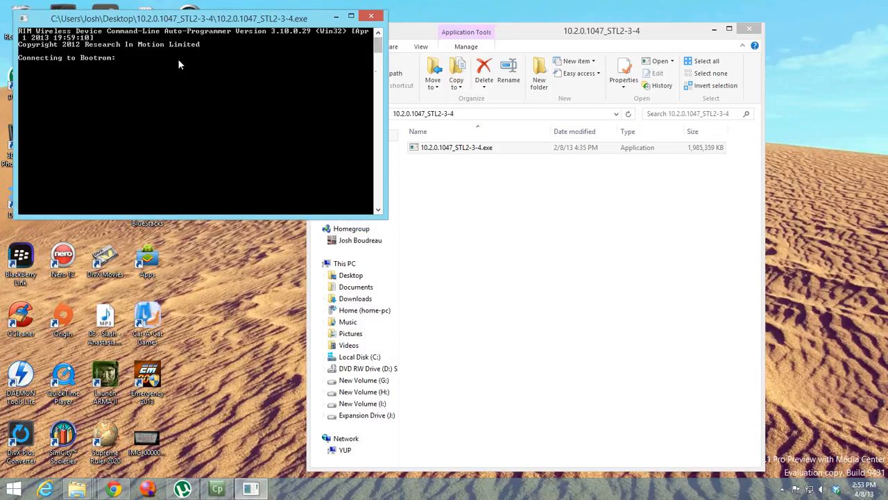
mouse_move(166, 92)
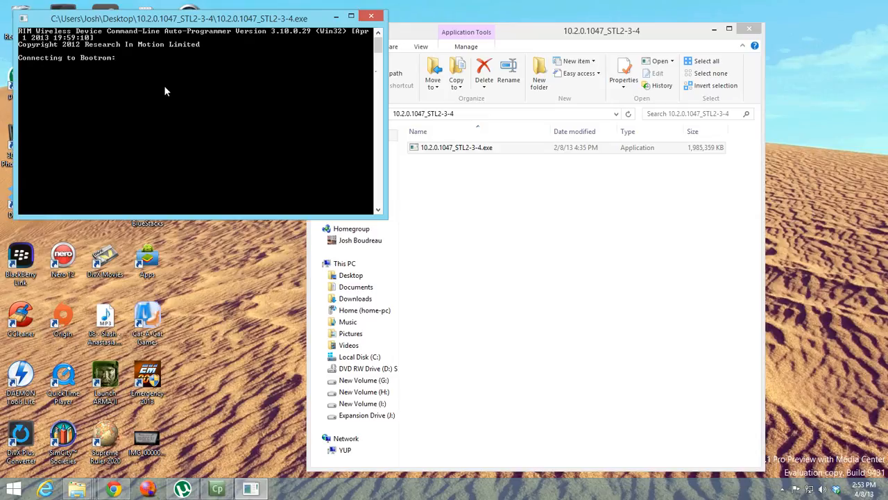